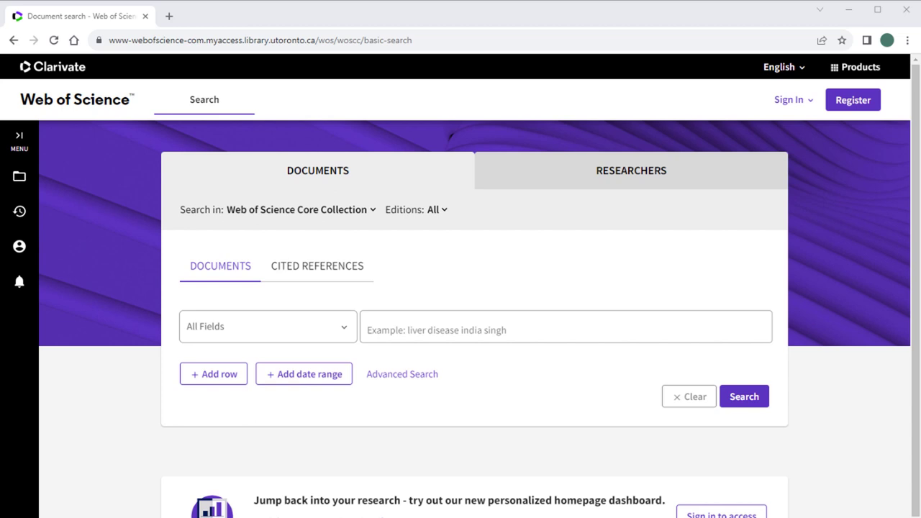
pyautogui.moveTo(409, 378)
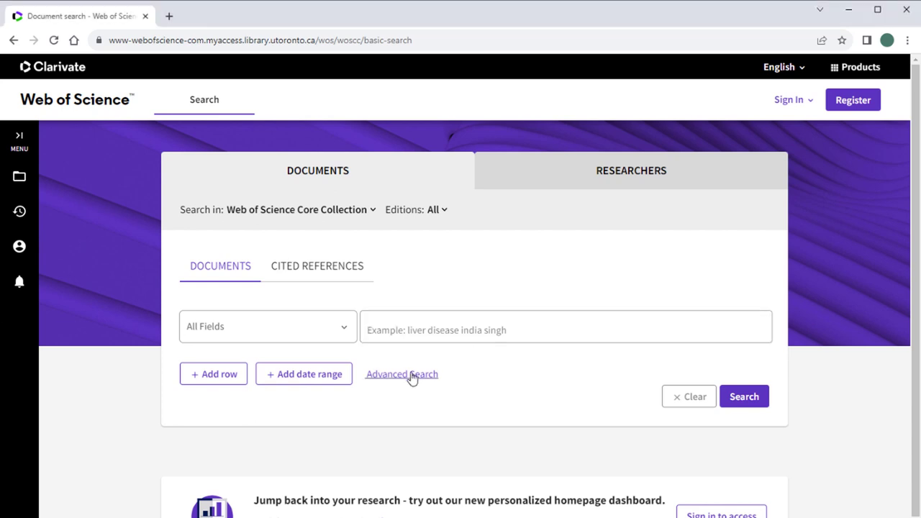
# - Switch from basic search to the Advanced Search Query Builder
pyautogui.click(401, 374)
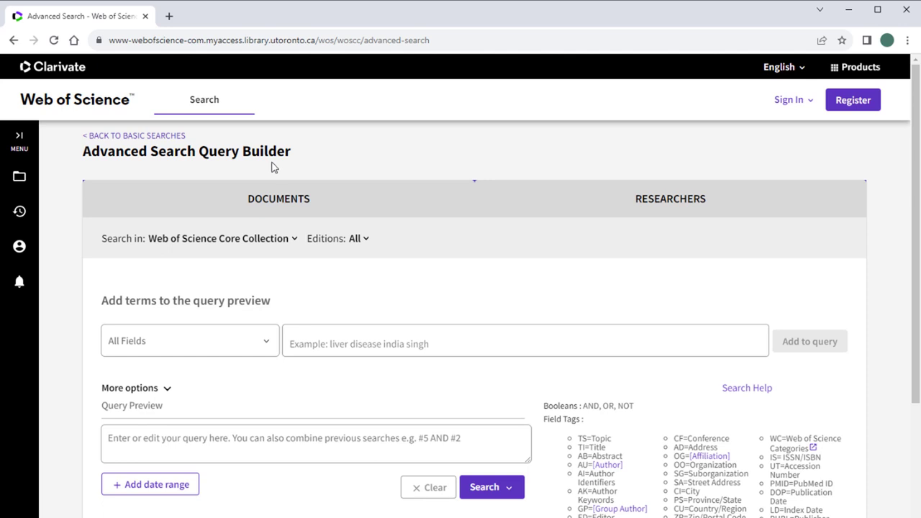
pyautogui.moveTo(225, 340)
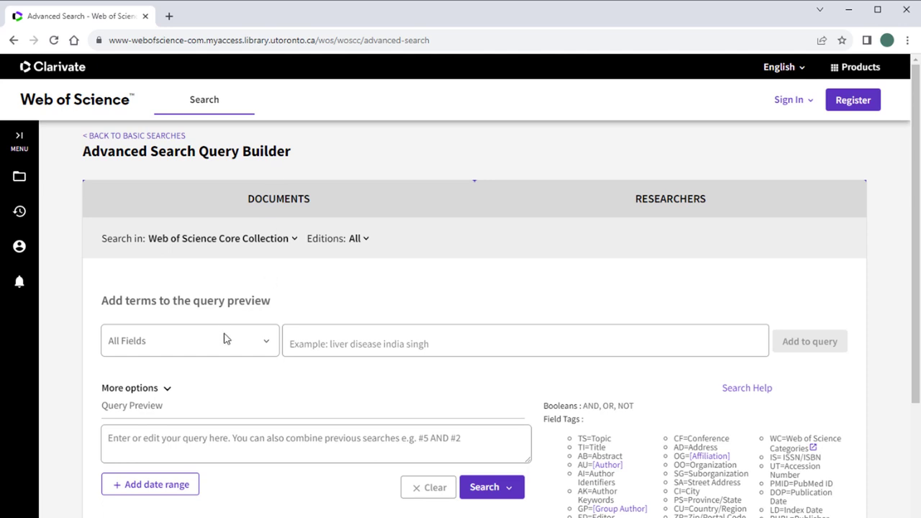
# - Change the query builder's search field from All Fields to Topic
pyautogui.click(189, 341)
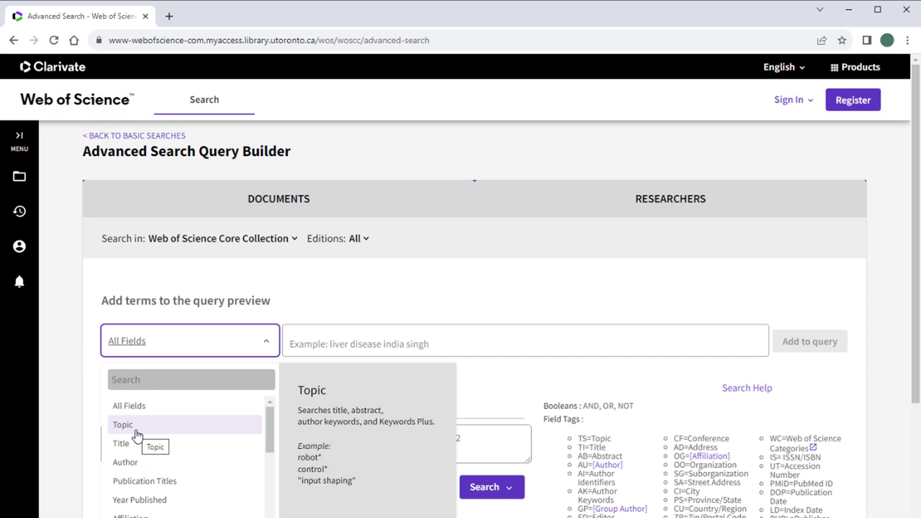
pyautogui.click(122, 425)
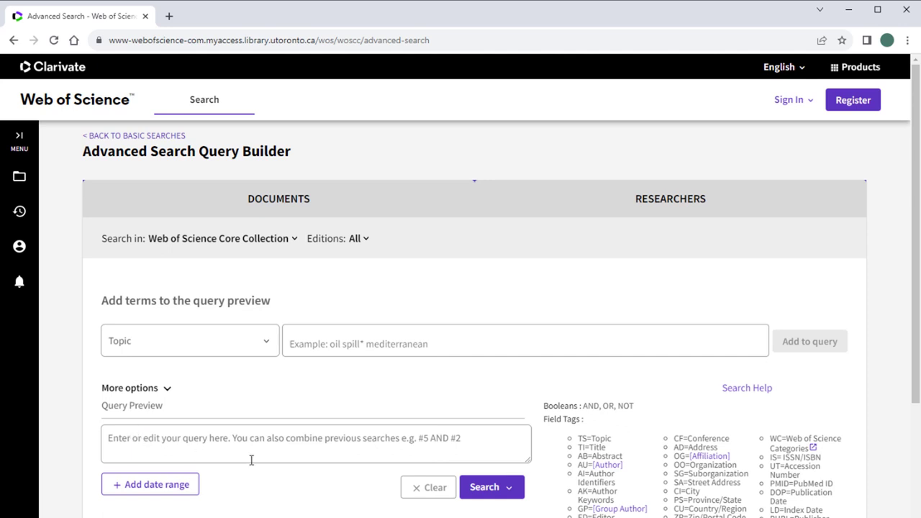
pyautogui.moveTo(226, 477)
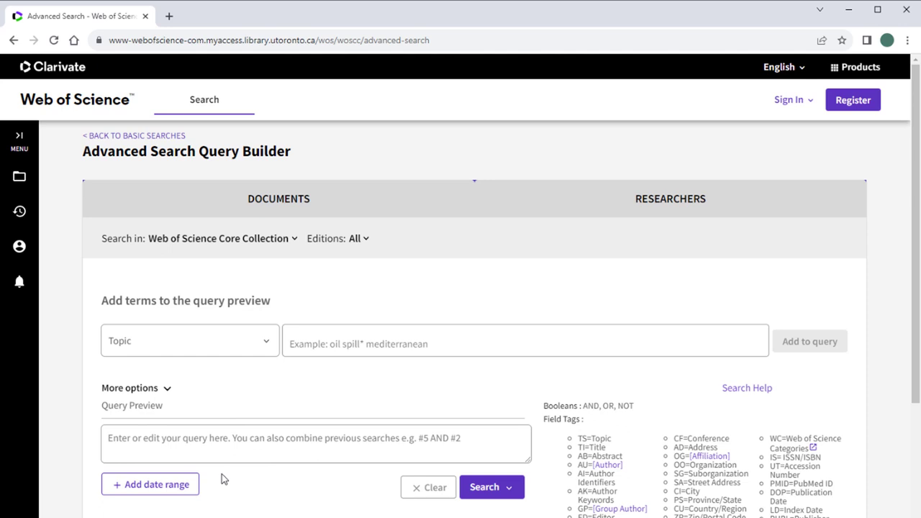
# - Run a Topic search for "pet therapy", returning 280 Core Collection results
pyautogui.write('pet therapy"')
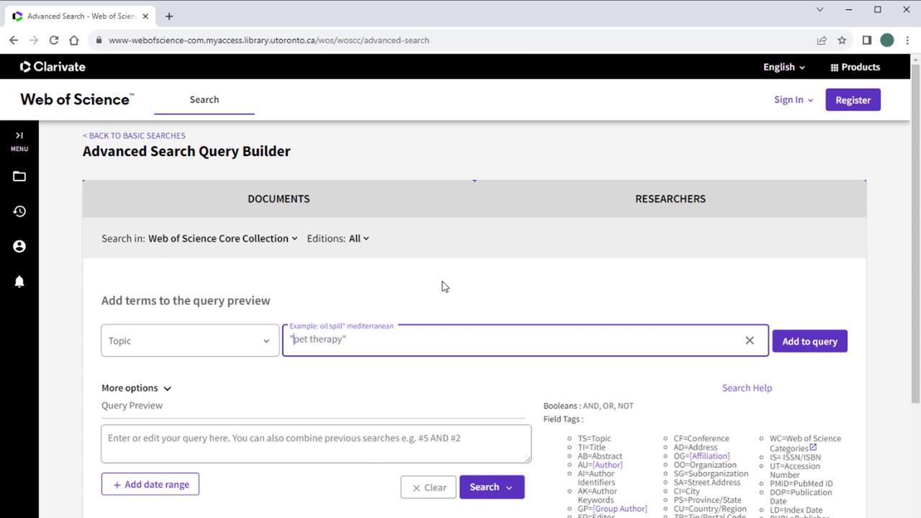
pyautogui.moveTo(491, 487)
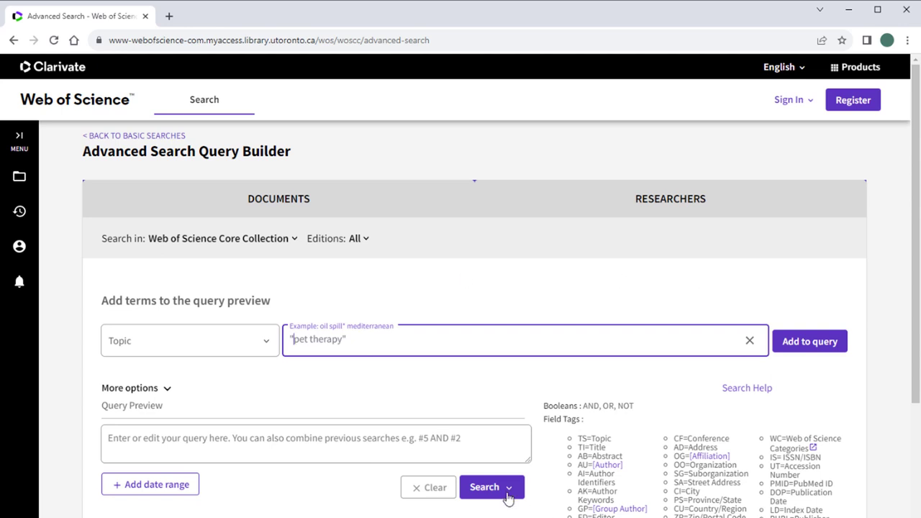
pyautogui.click(485, 487)
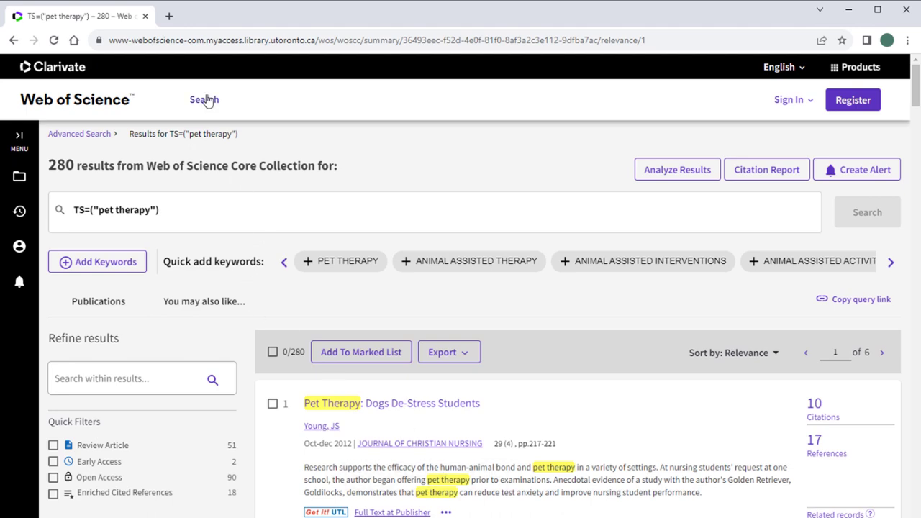
# - Back in the query builder, edit the preview to truncate the term to "pet therap*"
pyautogui.click(204, 99)
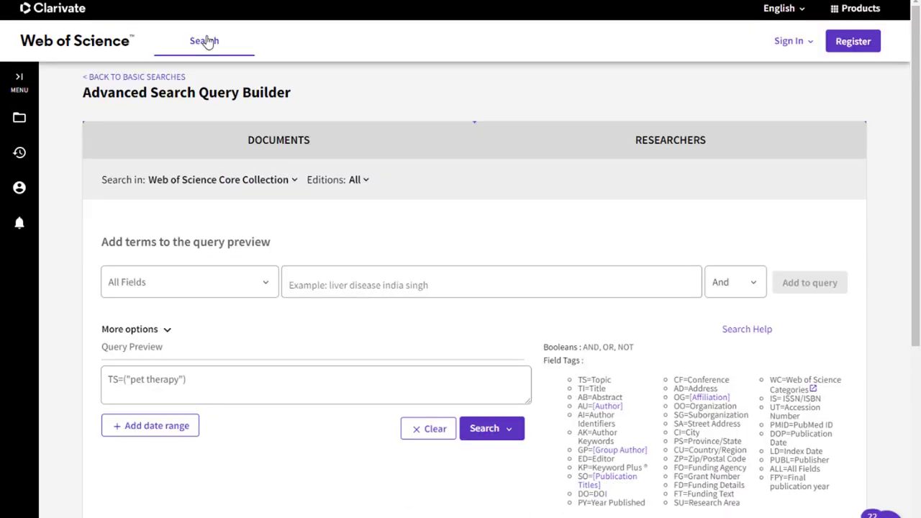
pyautogui.moveTo(315, 443)
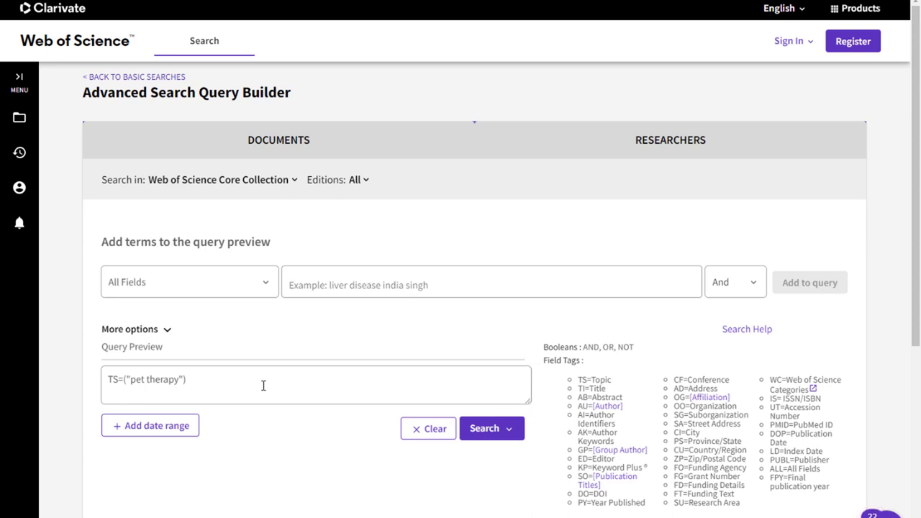
pyautogui.moveTo(186, 367)
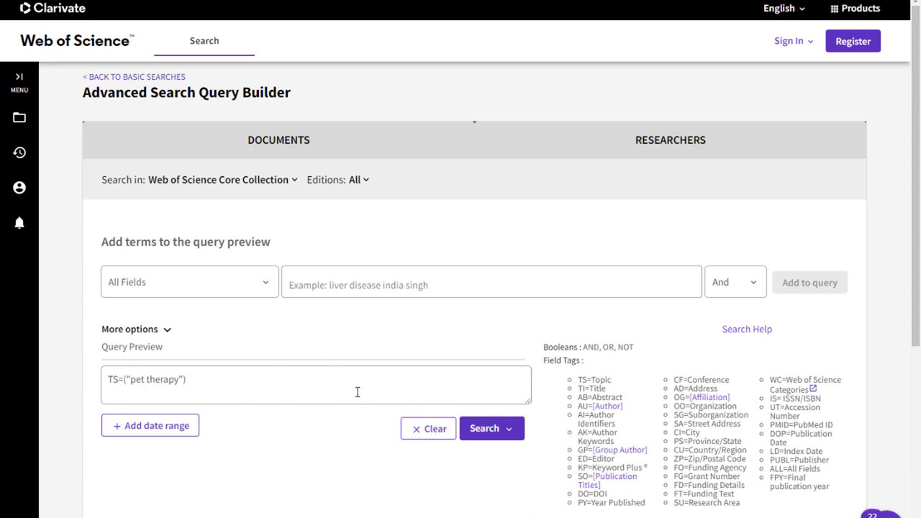
pyautogui.moveTo(297, 393)
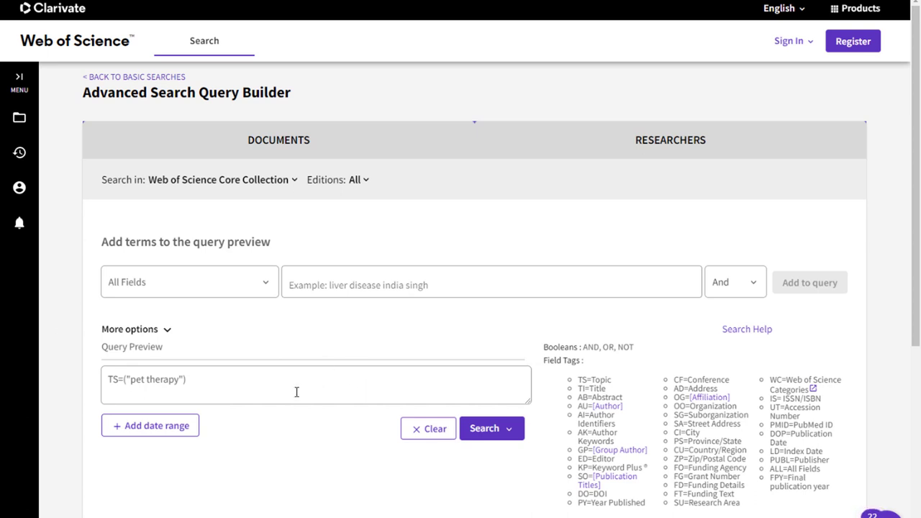
pyautogui.click(176, 380)
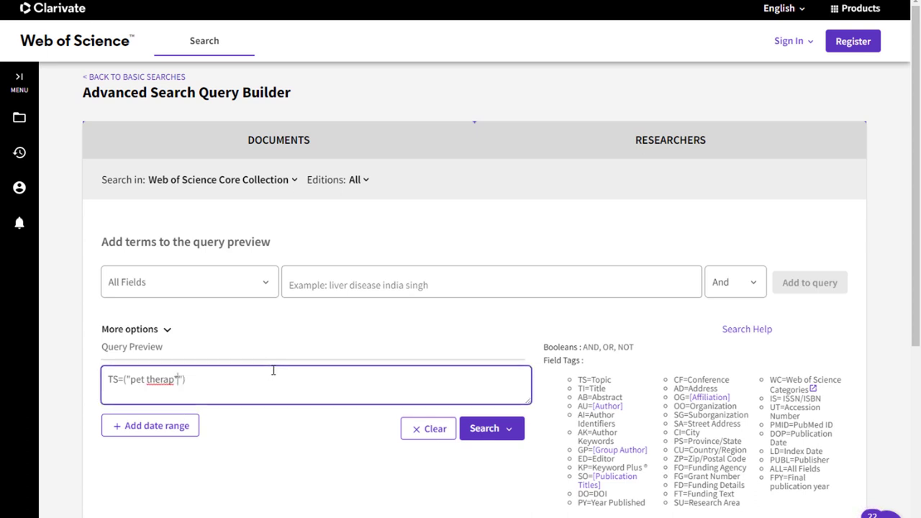
pyautogui.write('*')
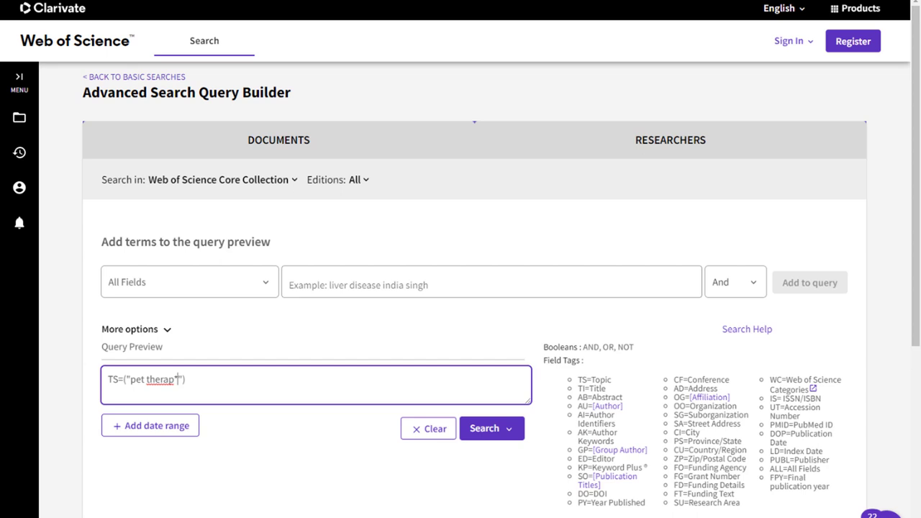
pyautogui.write('*')
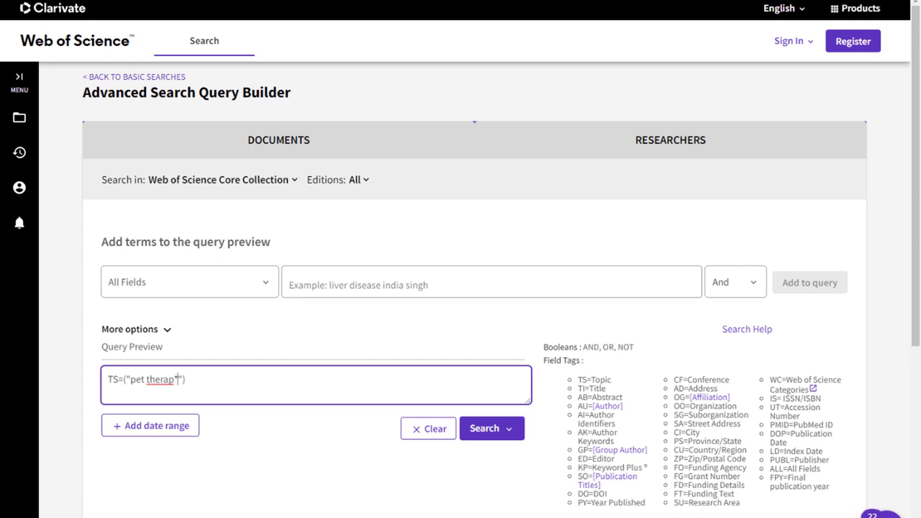
# - Add Topic term "animal therap*" to the query with the OR operator
pyautogui.click(189, 282)
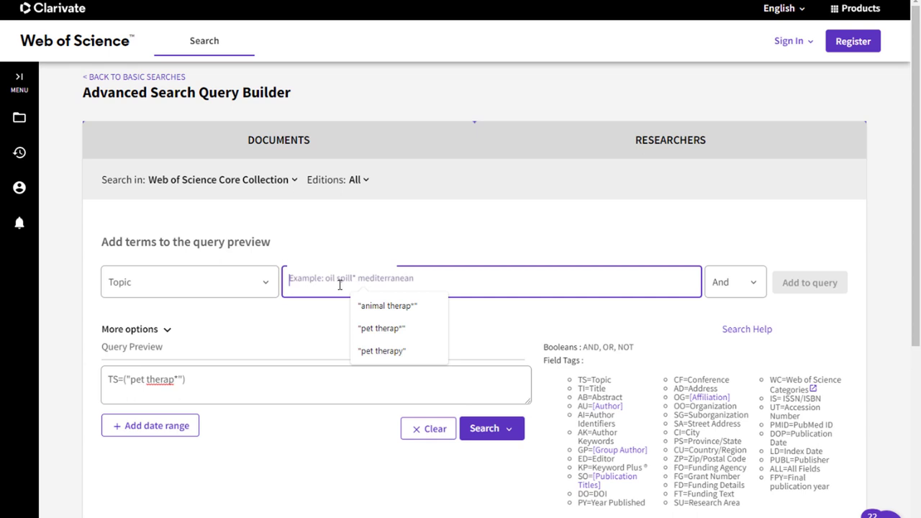
pyautogui.write('animal therap*"')
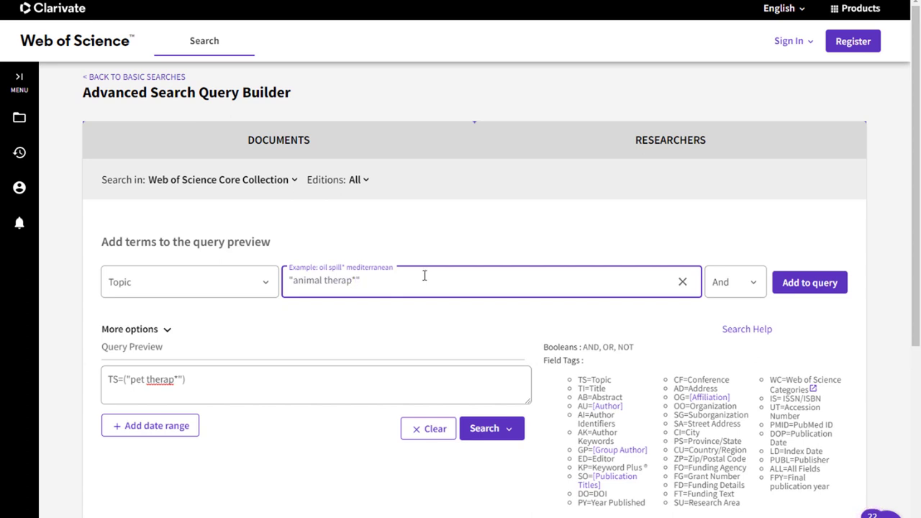
pyautogui.click(732, 282)
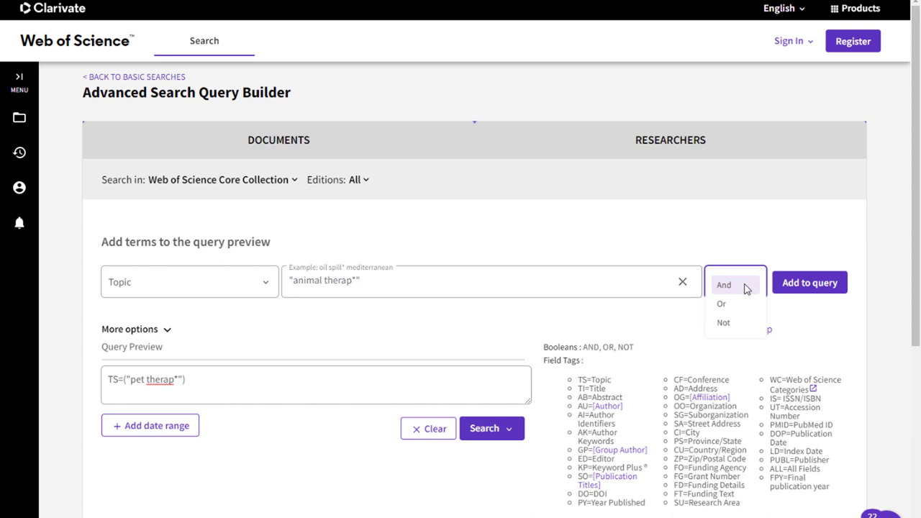
pyautogui.click(723, 304)
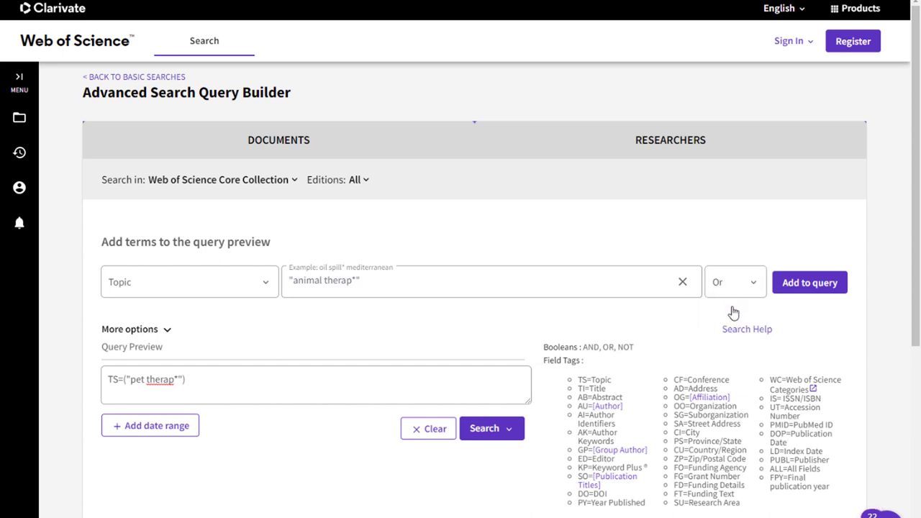
pyautogui.moveTo(823, 287)
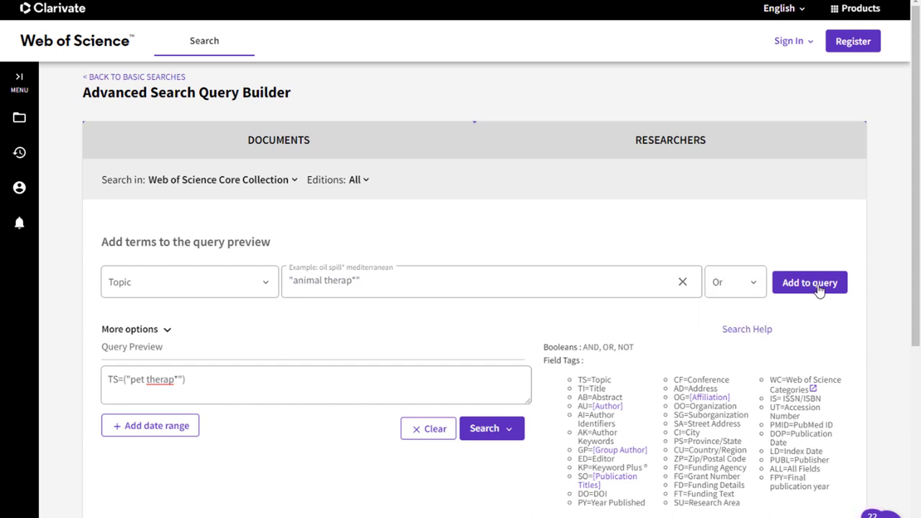
pyautogui.click(811, 283)
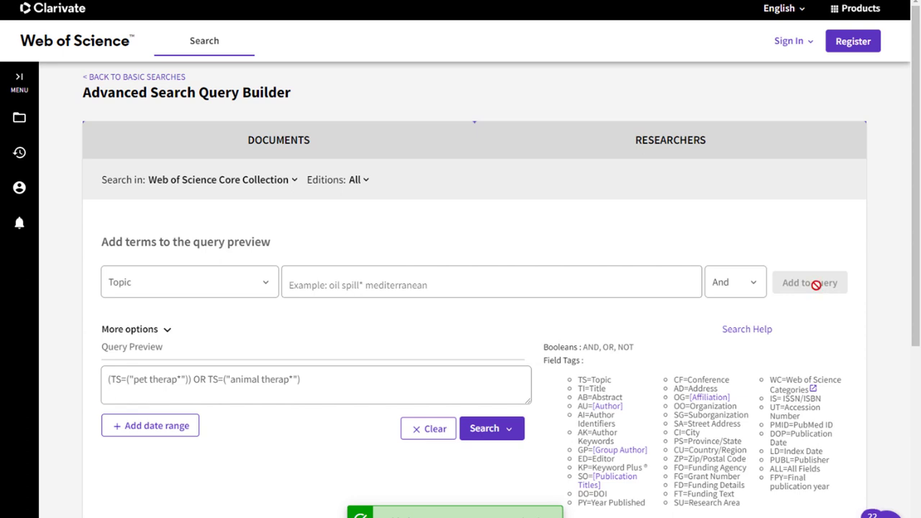
pyautogui.moveTo(343, 351)
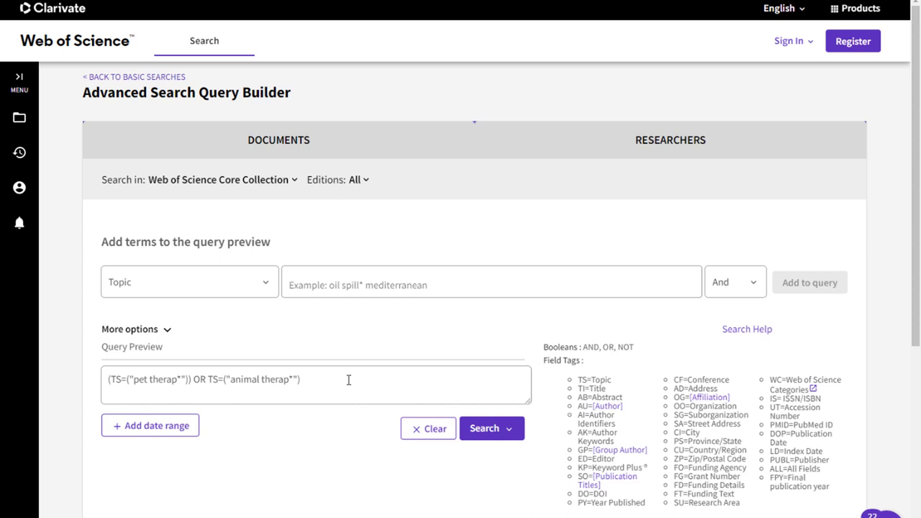
pyautogui.moveTo(429, 480)
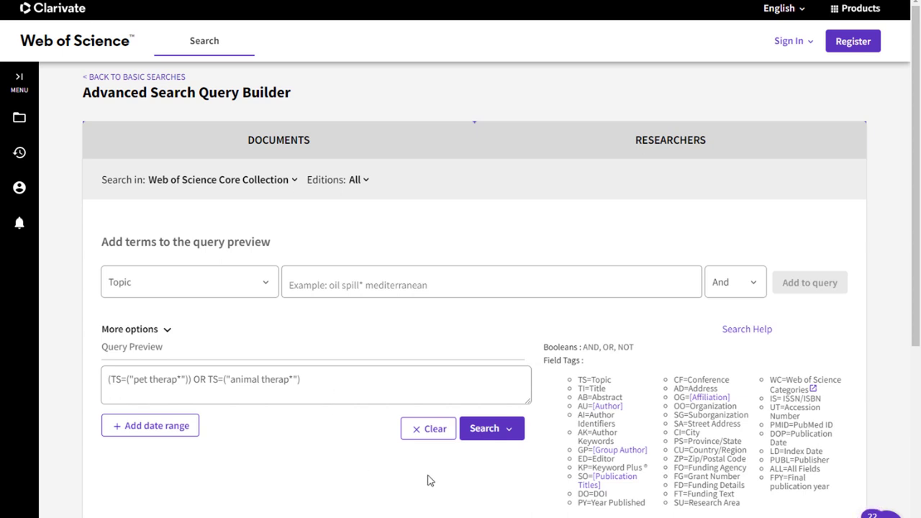
# - Run the combined pet therap* OR animal therap* query, giving 510 results
pyautogui.click(492, 429)
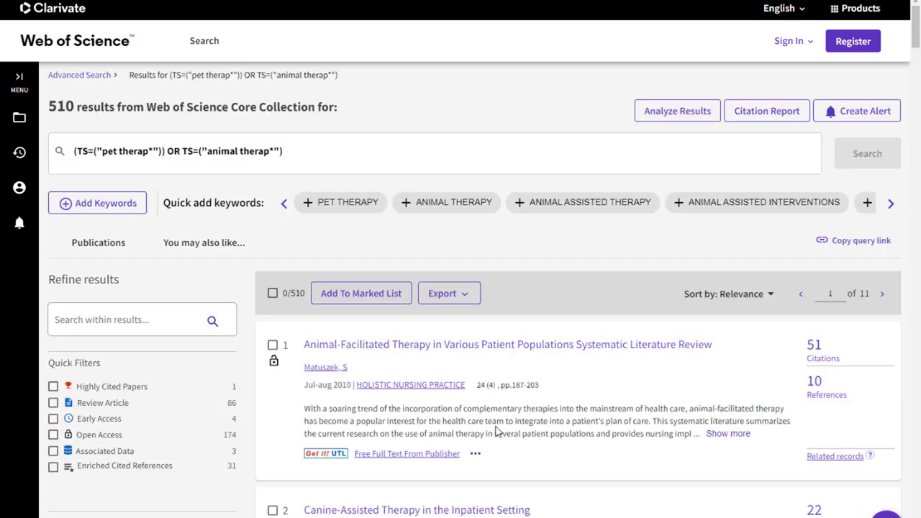